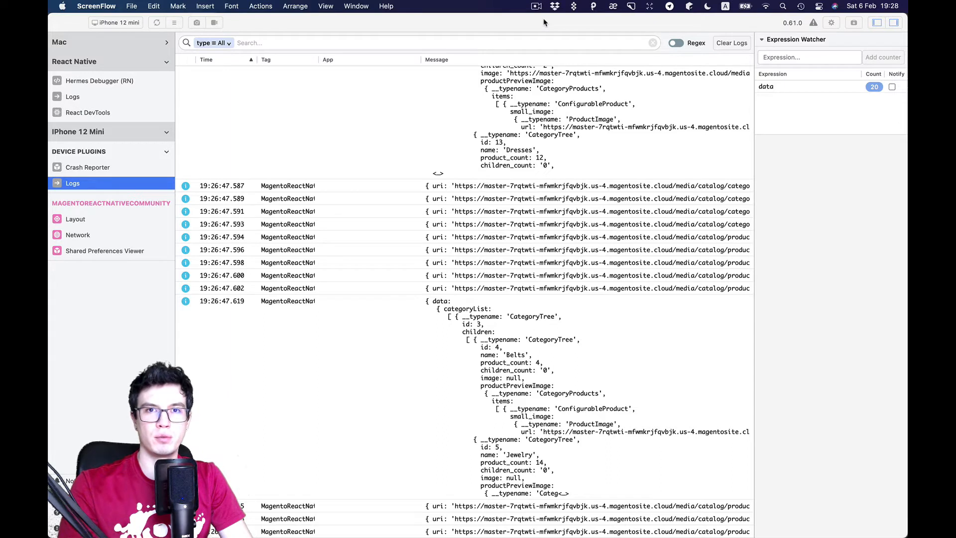
pyautogui.moveTo(221, 248)
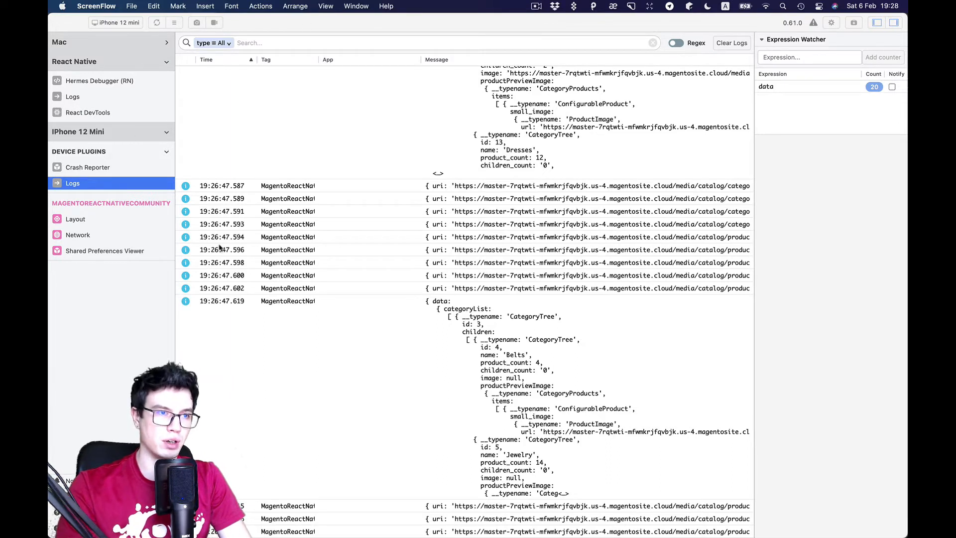
pyautogui.moveTo(103, 415)
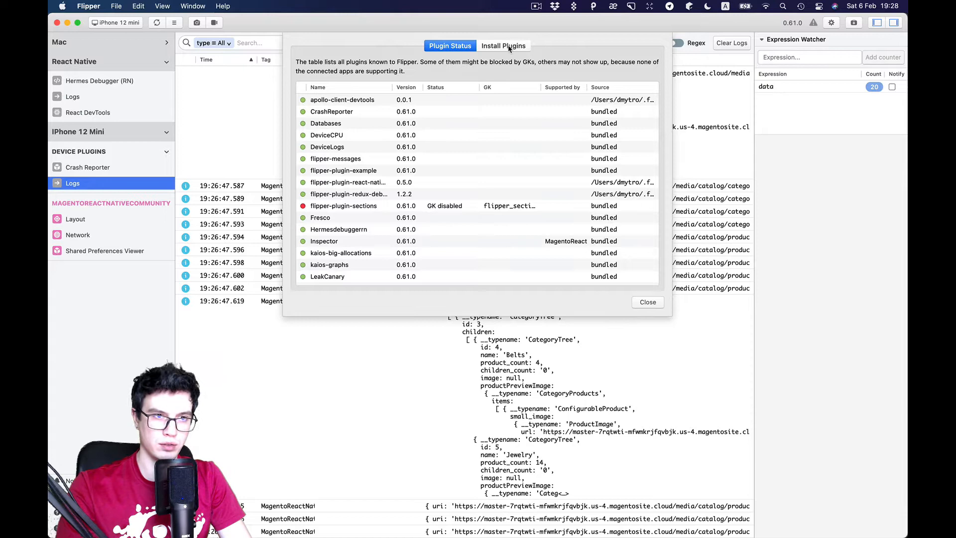
# - Install the apollo-client-devtools plugin from Install Plugins (search 'ap') and reload Flipper
pyautogui.click(503, 45)
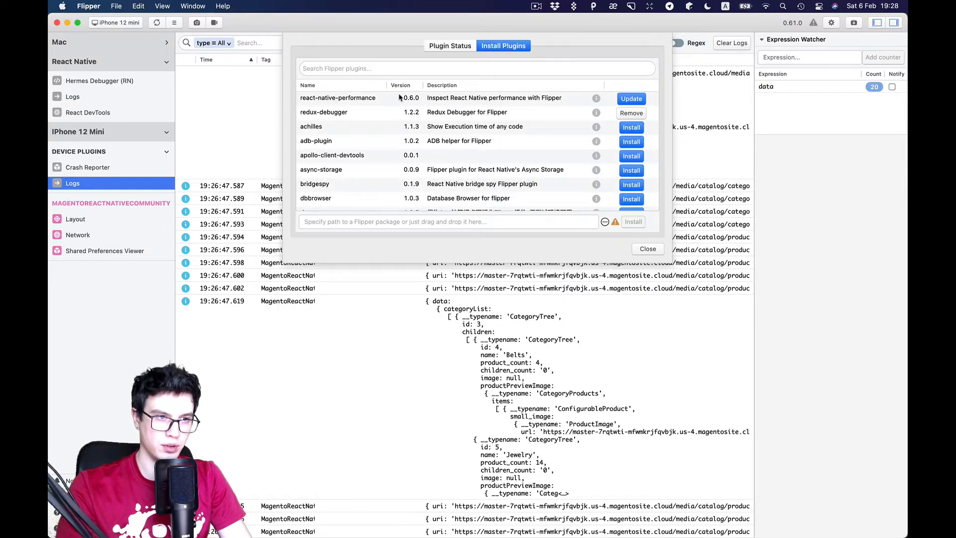
pyautogui.write('ap')
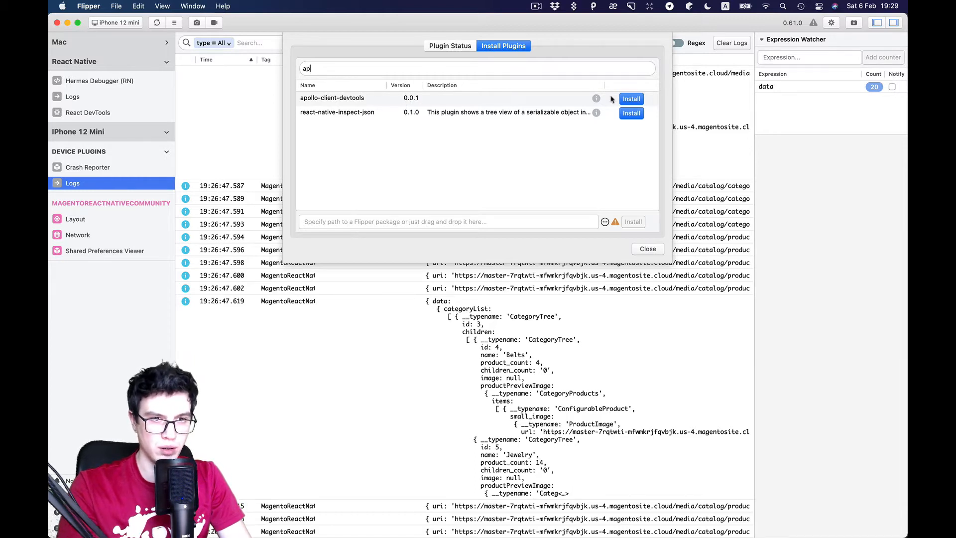
pyautogui.click(631, 99)
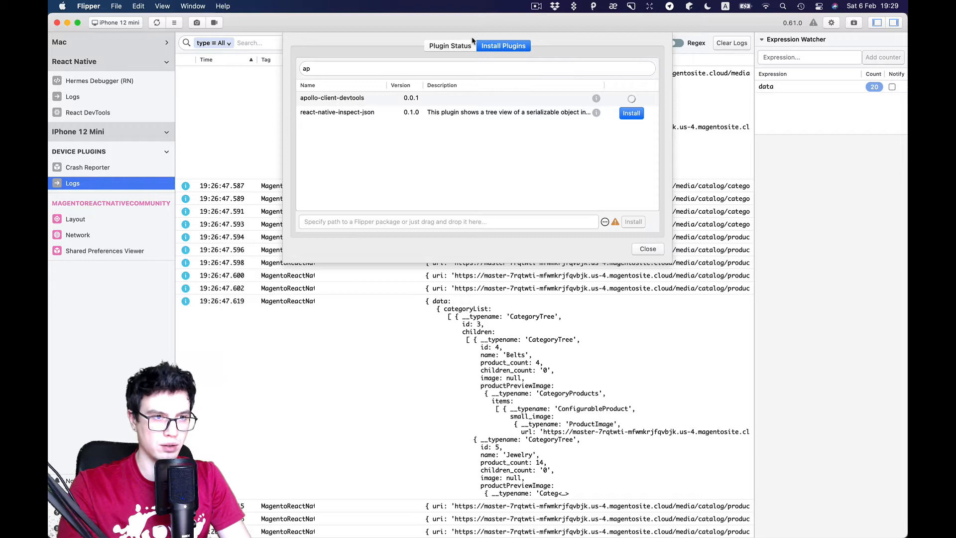
pyautogui.click(632, 98)
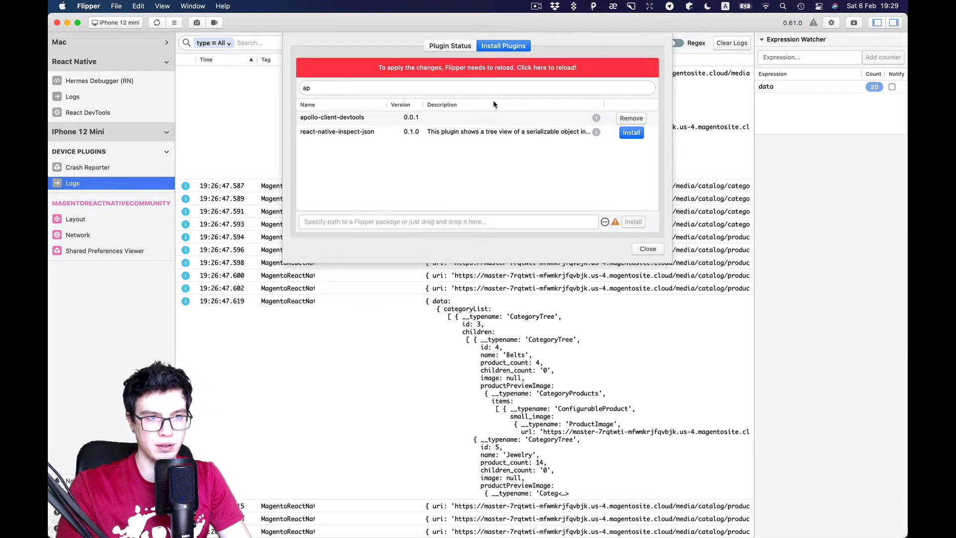
pyautogui.moveTo(463, 60)
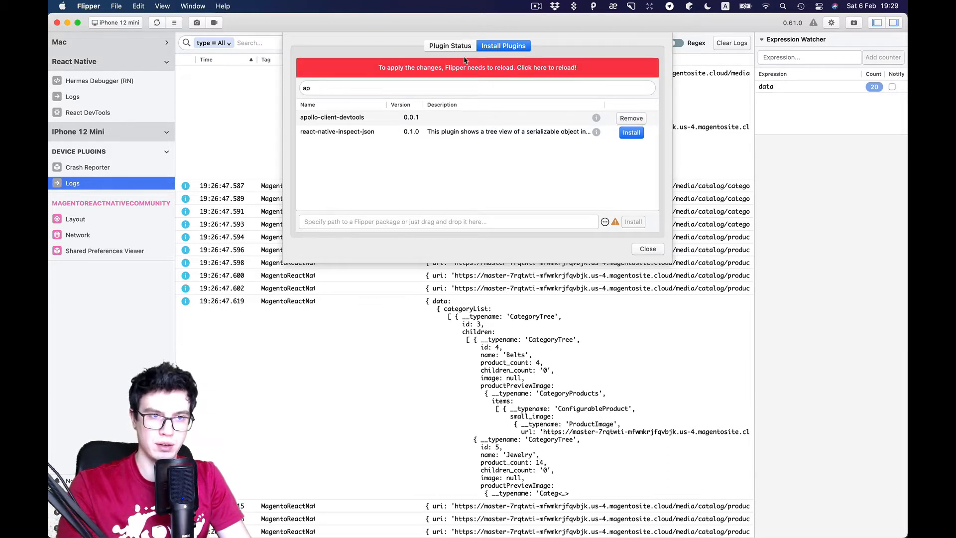
pyautogui.click(477, 67)
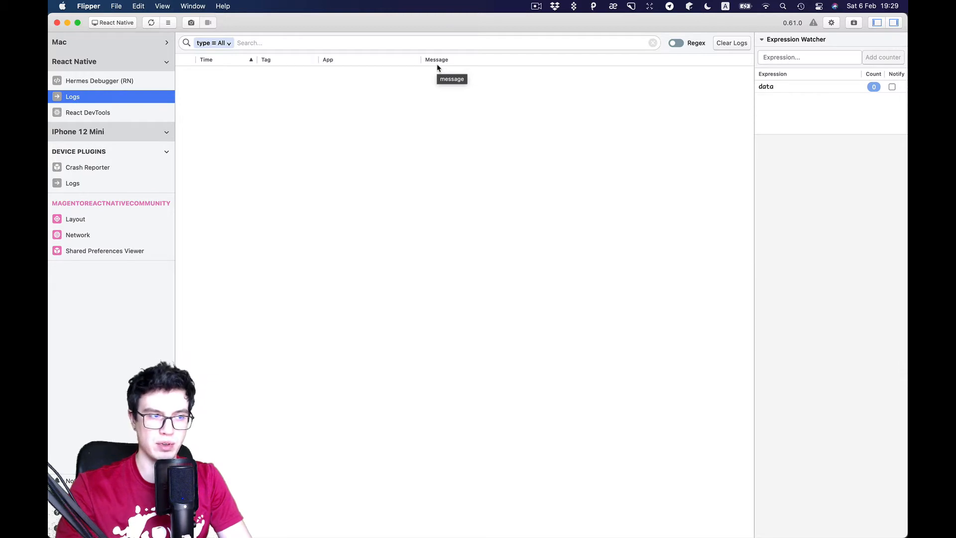
pyautogui.moveTo(171, 335)
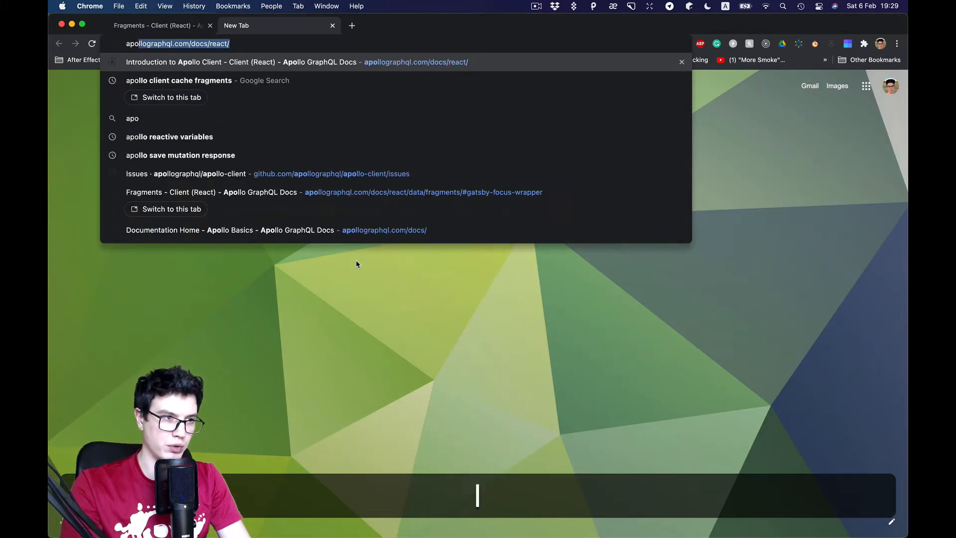
# - Google 'react native flipper apollo', open the GitHub repo and its React Native package README
pyautogui.write('apolo')
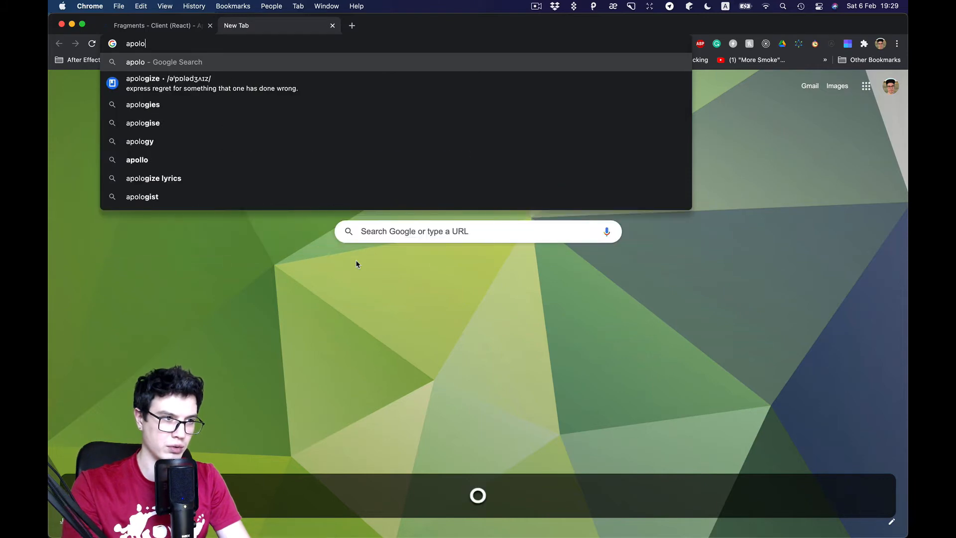
pyautogui.write('react native reanimated 2')
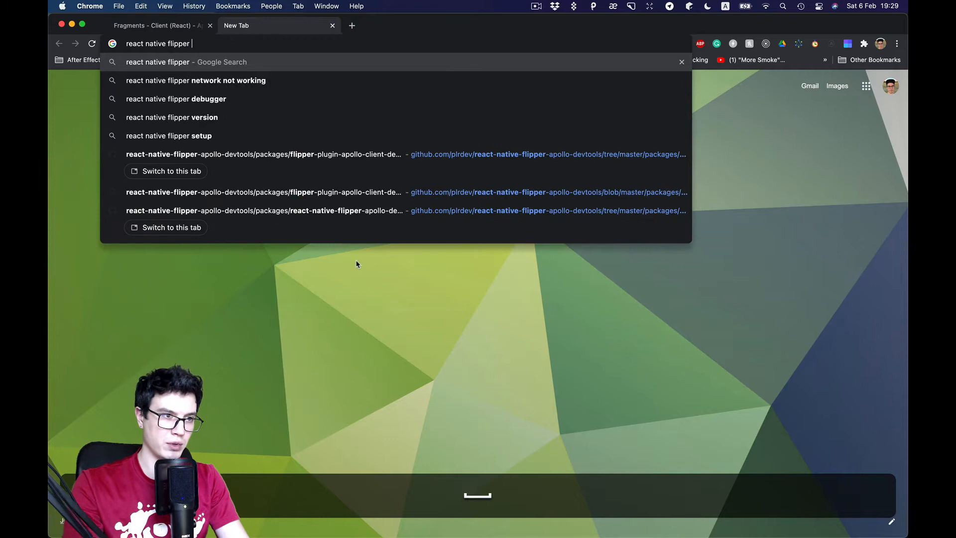
pyautogui.write('apollo')
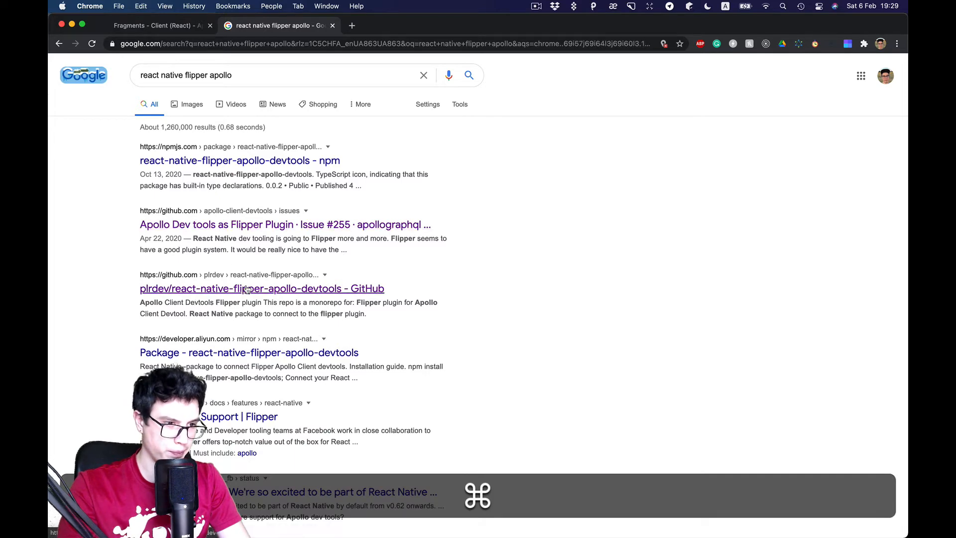
pyautogui.click(261, 289)
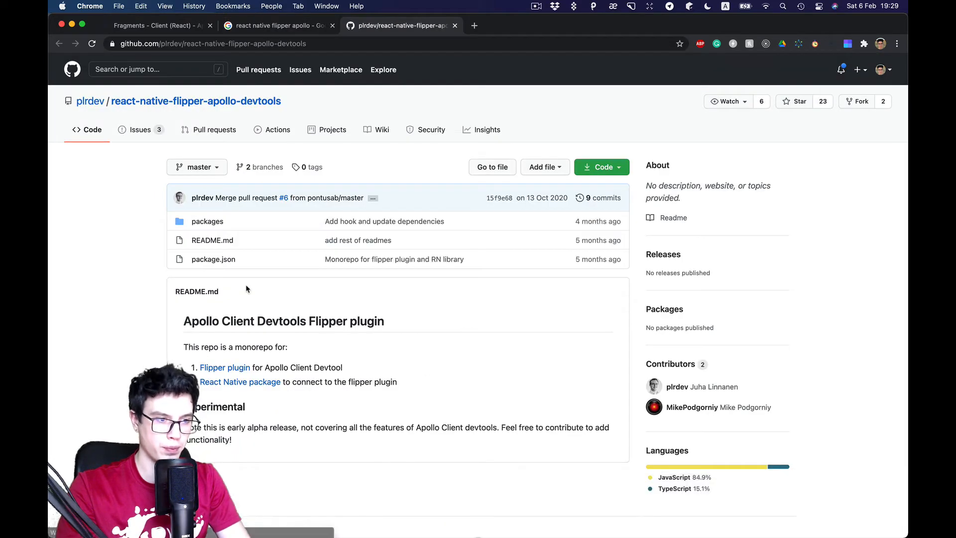
pyautogui.moveTo(240, 381)
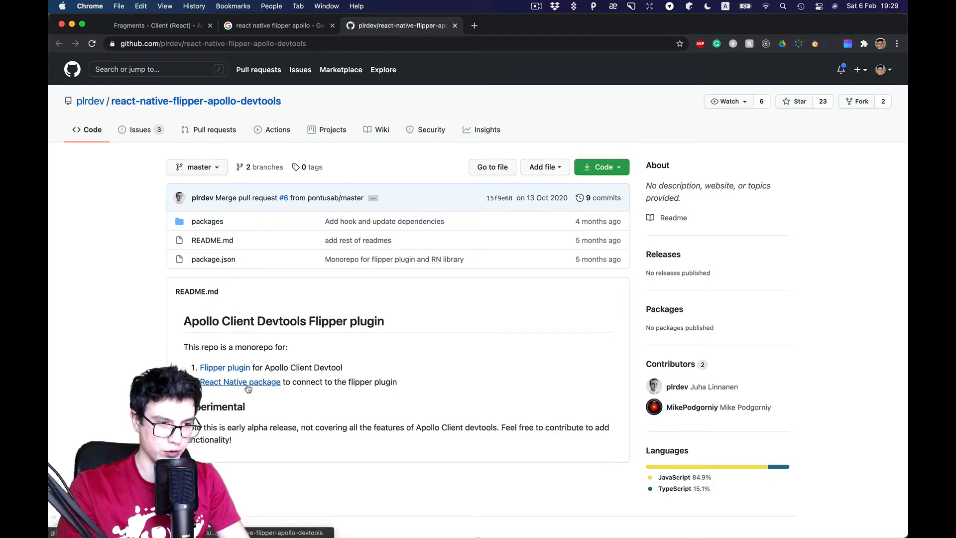
pyautogui.click(240, 381)
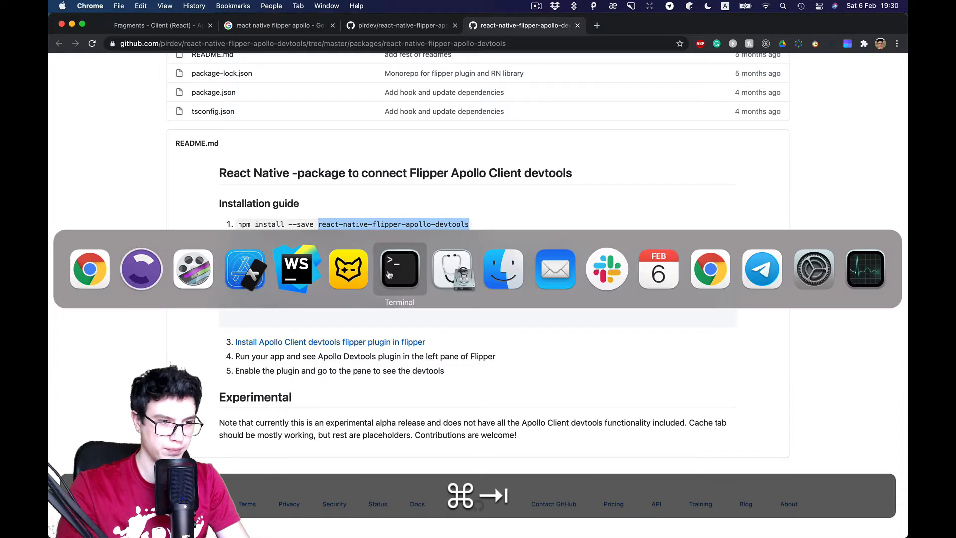
# - Switch from Chrome through Terminal to the MagentoReactNativeCommunity project in WebStorm
pyautogui.click(399, 268)
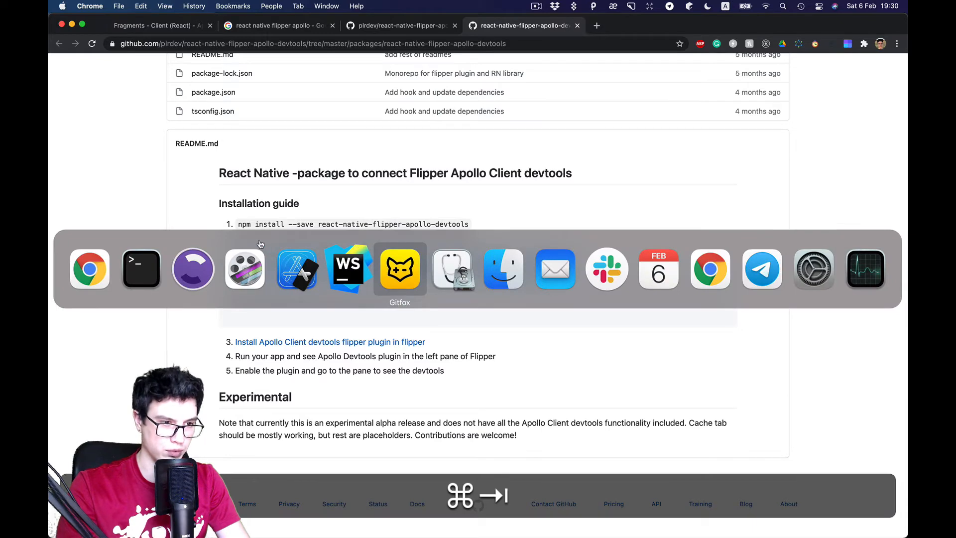
pyautogui.click(348, 269)
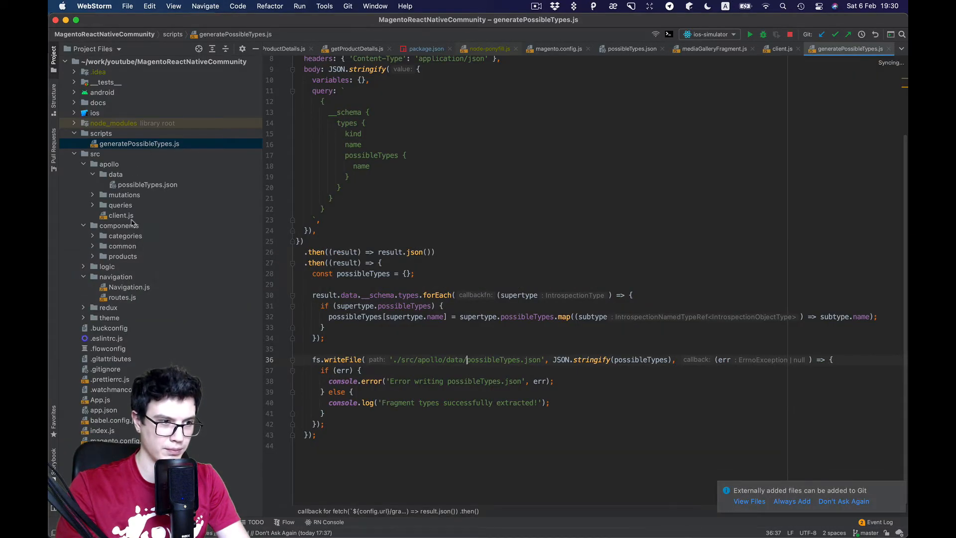
# - In src/apollo/client.js, import enableFlipperApolloDevtools and begin calling it after the client definition
pyautogui.click(120, 215)
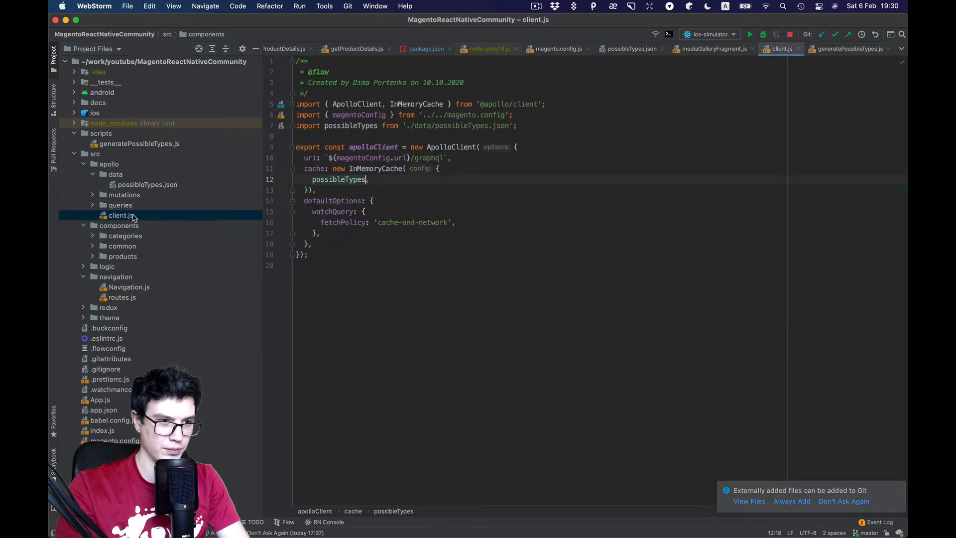
pyautogui.press('cmd+v')
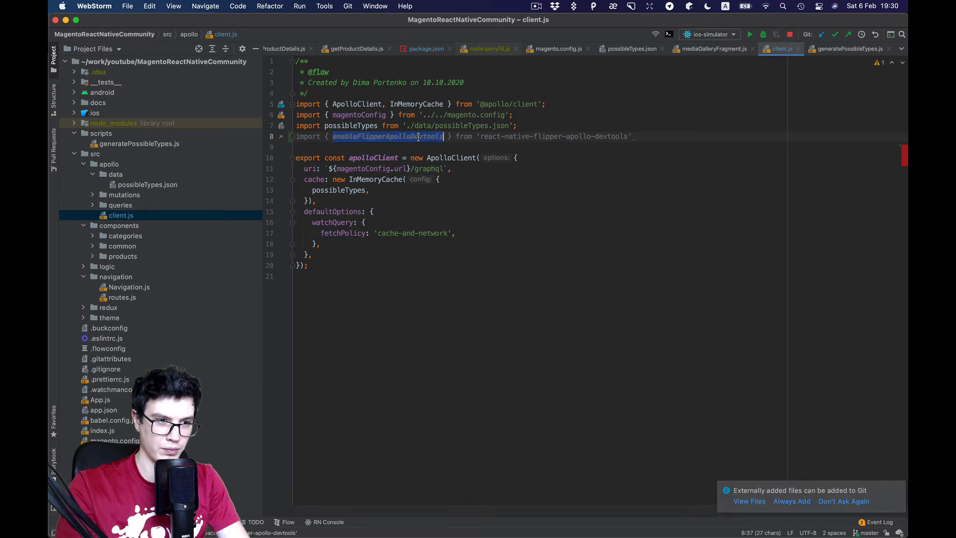
pyautogui.press('shift+cmd+v')
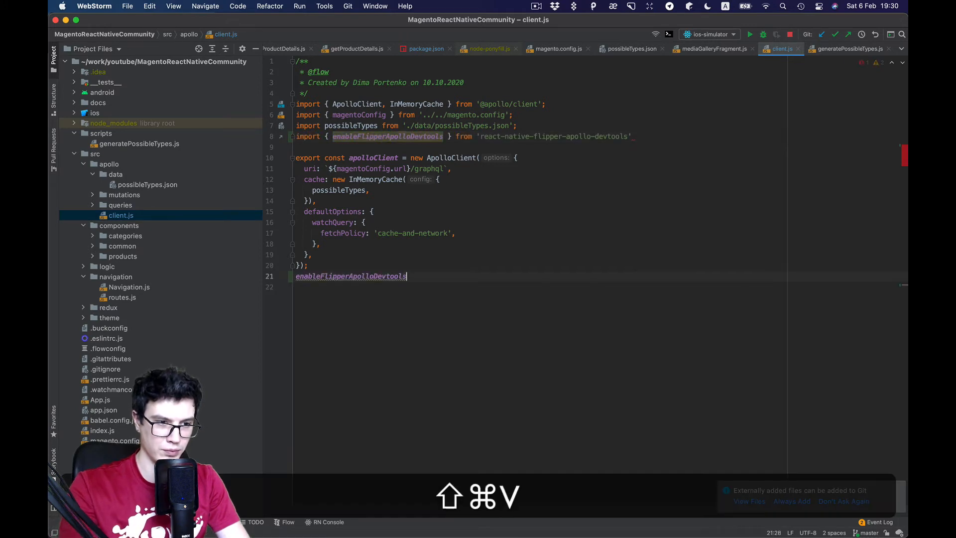
pyautogui.write('(apo')
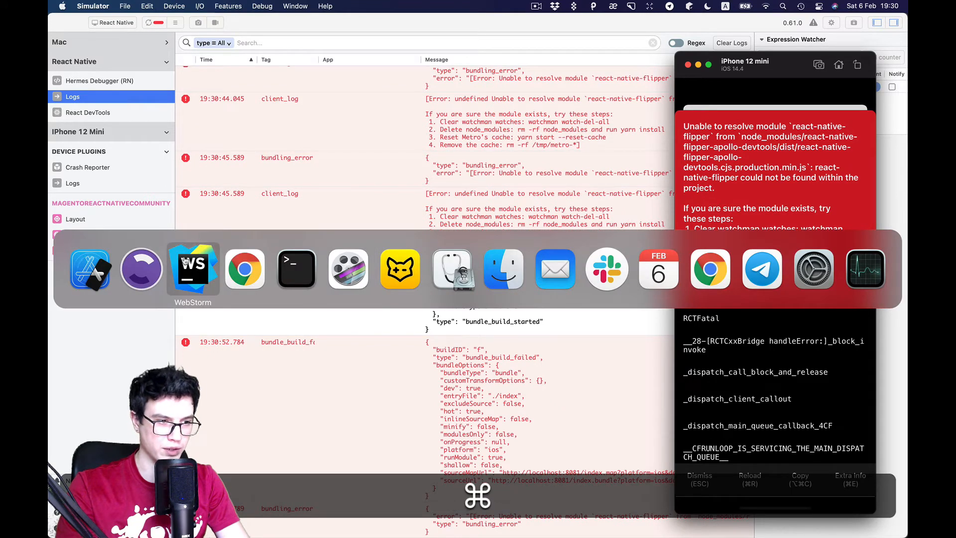
# - Run the ios-simulator configuration from WebStorm to rebuild and relaunch the app
pyautogui.click(193, 268)
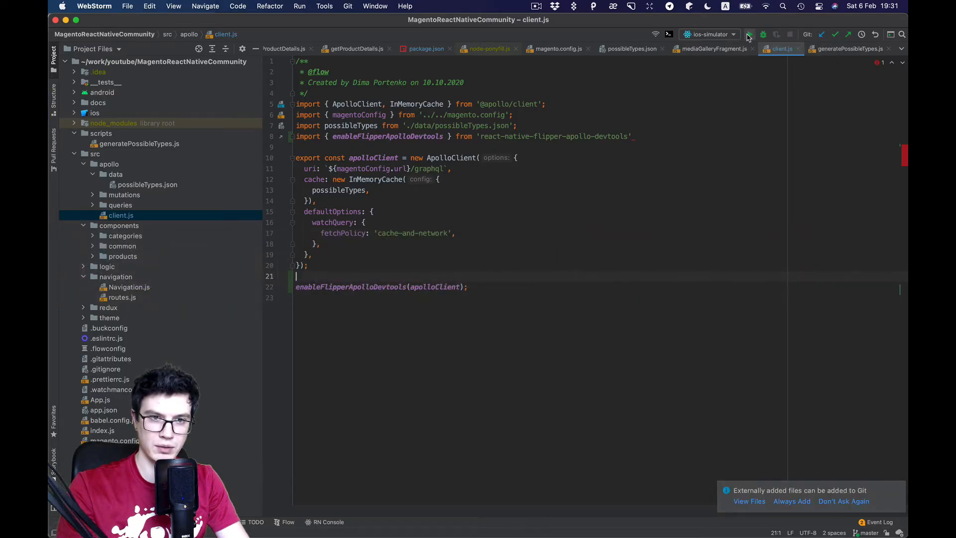
pyautogui.click(750, 34)
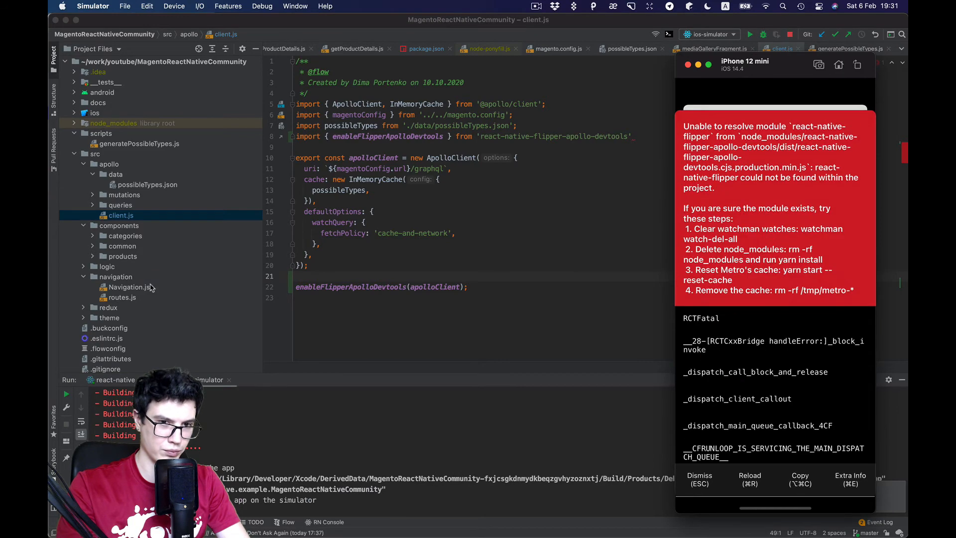
pyautogui.moveTo(744, 183)
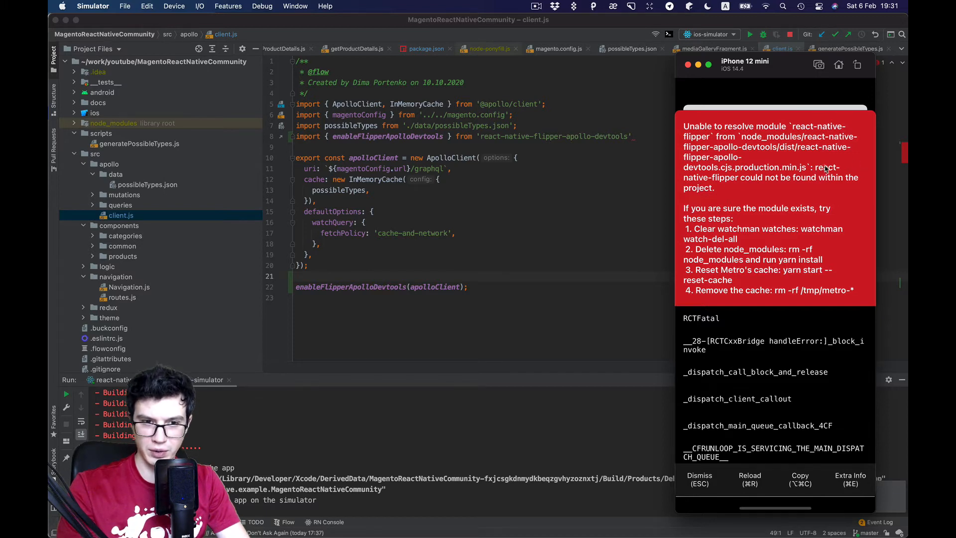
pyautogui.moveTo(787, 185)
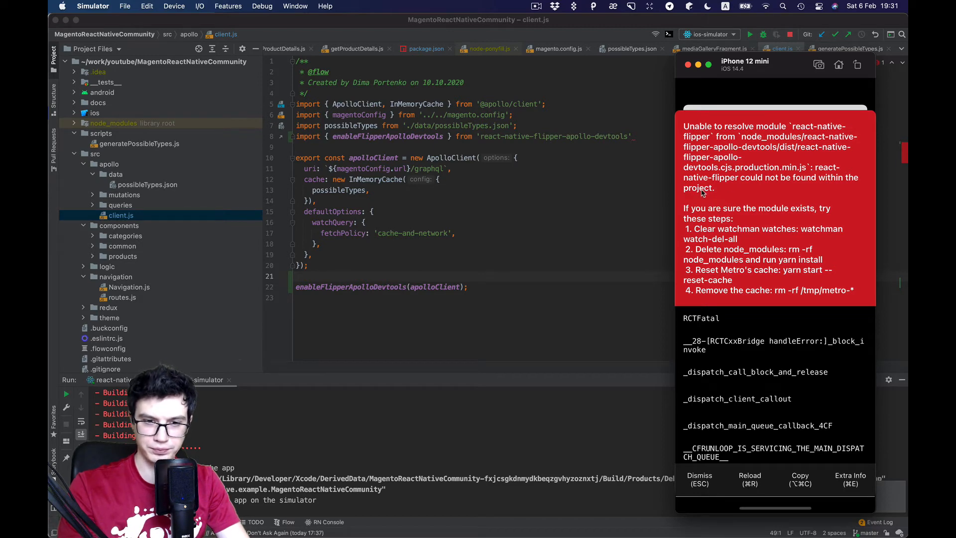
pyautogui.moveTo(811, 179)
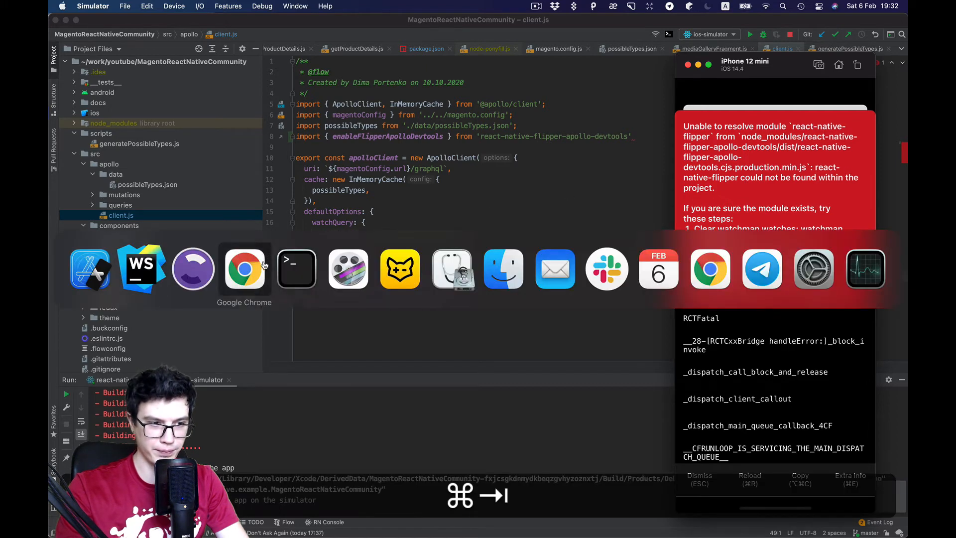
# - Run 'yarn add -D react-native-flipper' in Terminal, then 'cd ios' for the pods step
pyautogui.click(297, 268)
pyautogui.write('yarn add -D react-native-flipper')
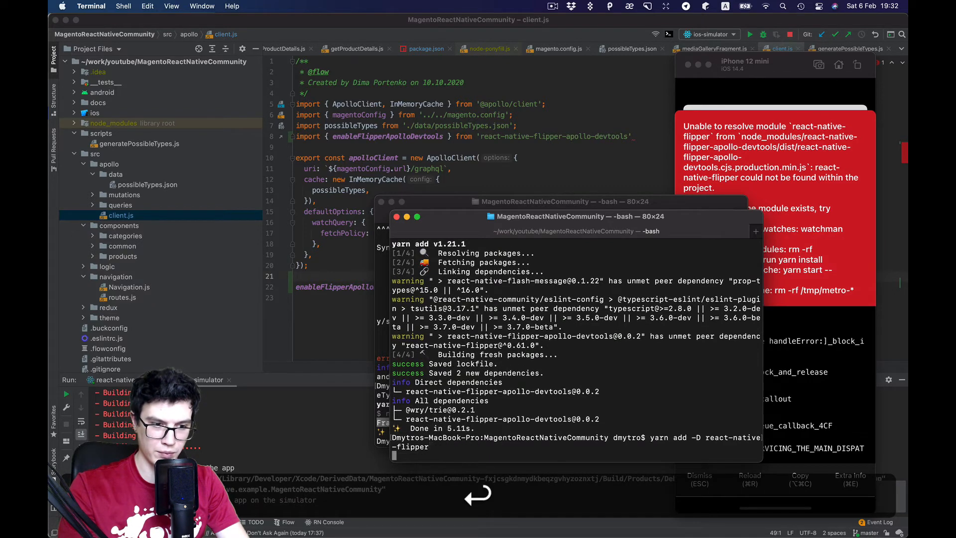
pyautogui.press('Return')
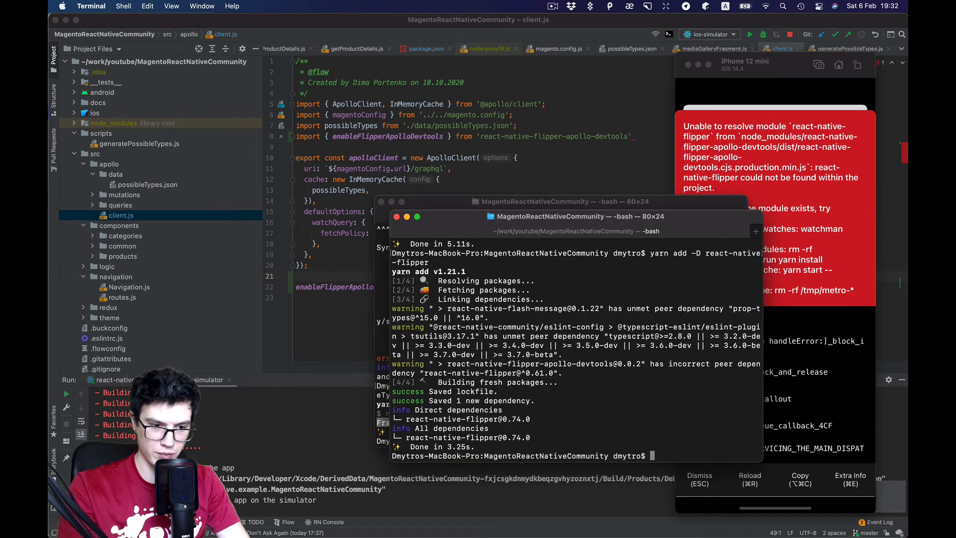
pyautogui.write('cd ios')
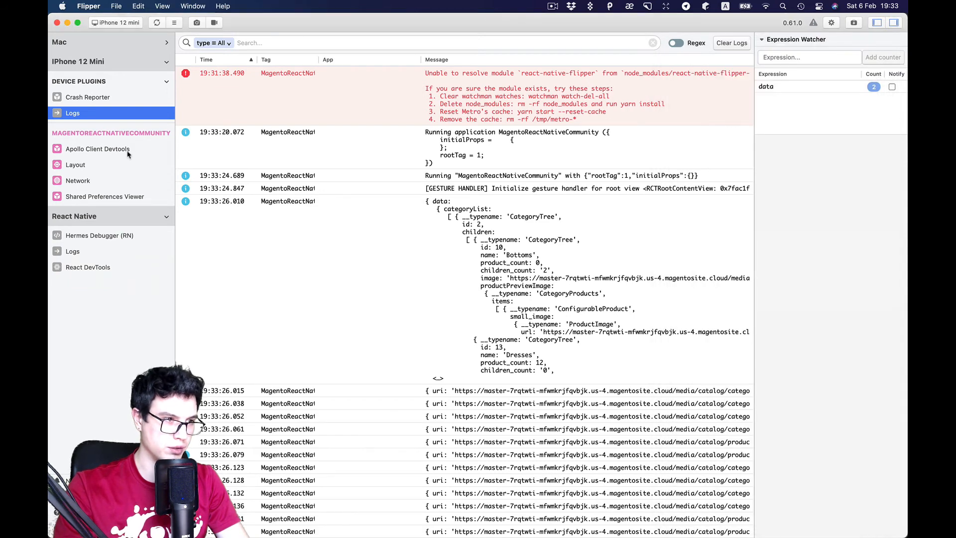
# - Enable the Apollo Client Devtools plugin in Flipper's sidebar and show its Cache view
pyautogui.click(97, 149)
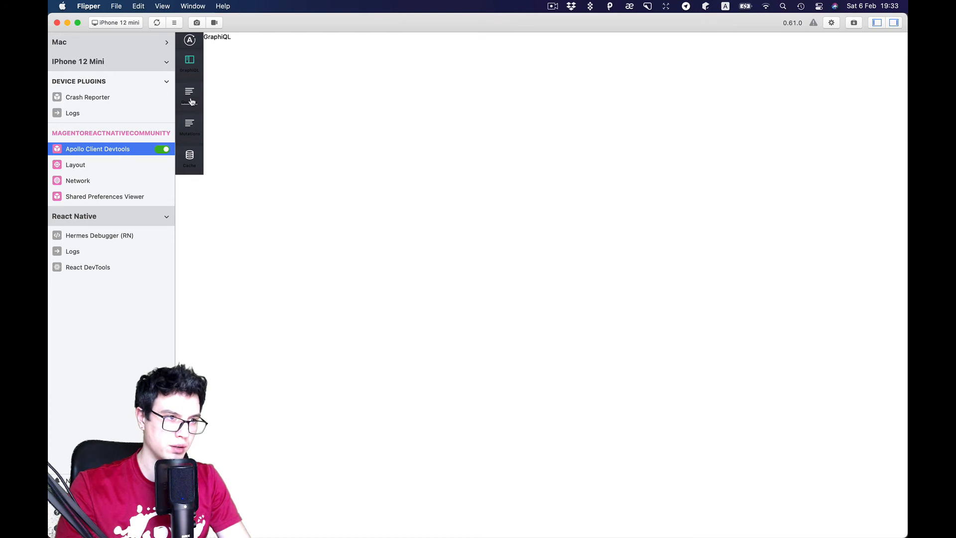
pyautogui.click(190, 125)
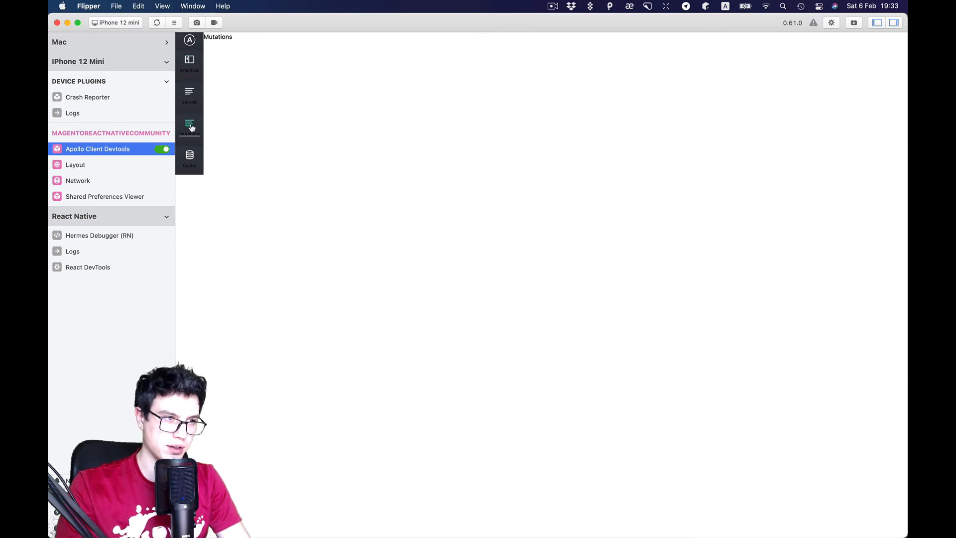
pyautogui.click(189, 158)
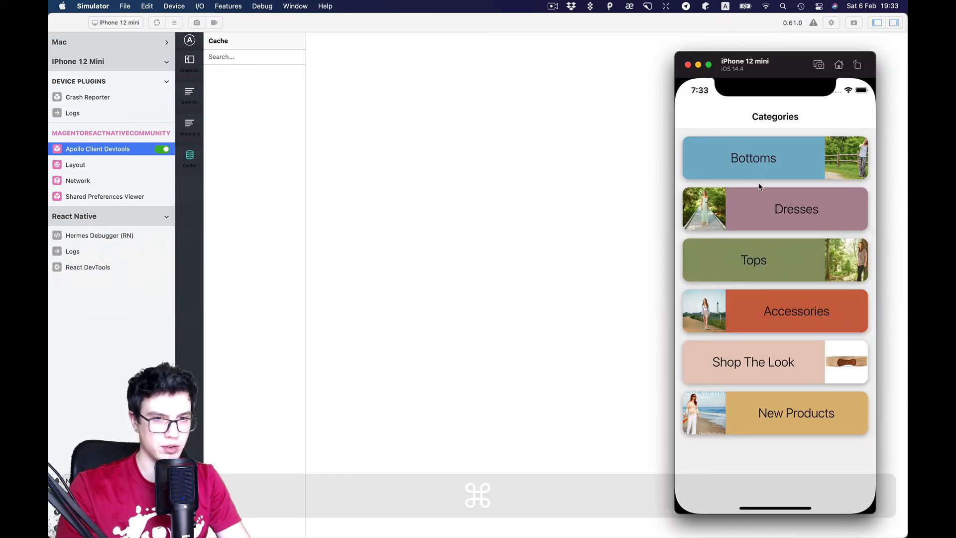
# - In the app, tap Bottoms then Skirts so the skirt products load into the Apollo cache
pyautogui.click(774, 158)
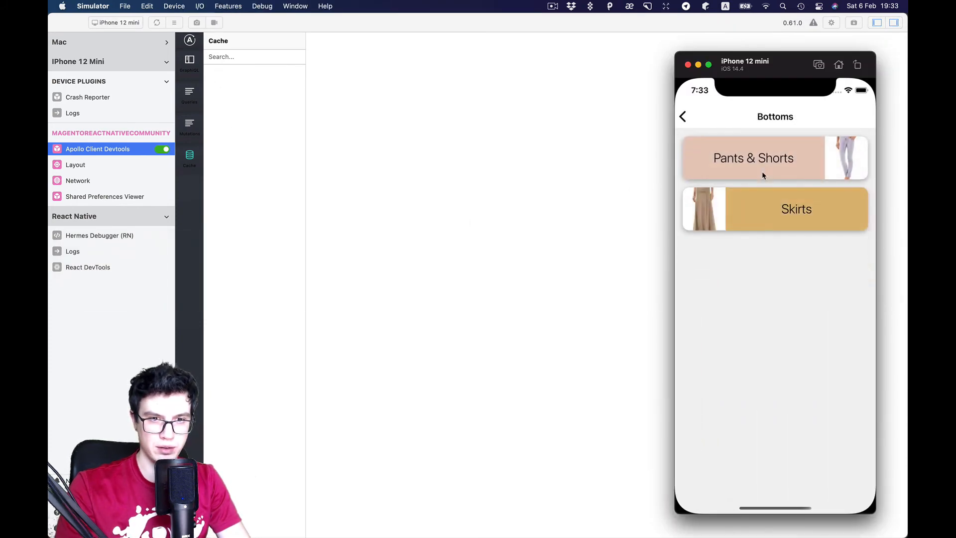
pyautogui.click(796, 209)
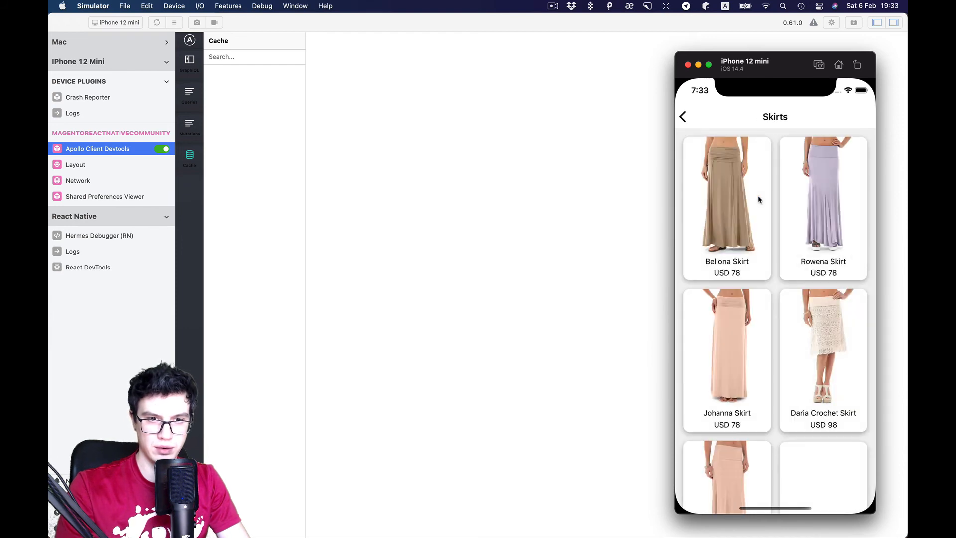
pyautogui.click(726, 201)
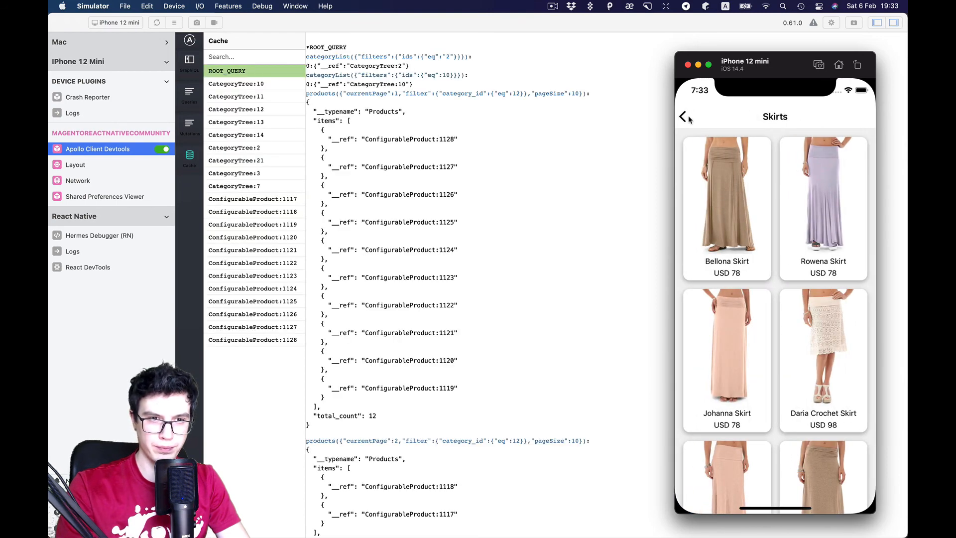
# - Inspect cache entries CategoryTree:13 (Dresses), ConfigurableProduct:1124 Agatha Skirt and :1117 Isadora Skirt
pyautogui.click(726, 345)
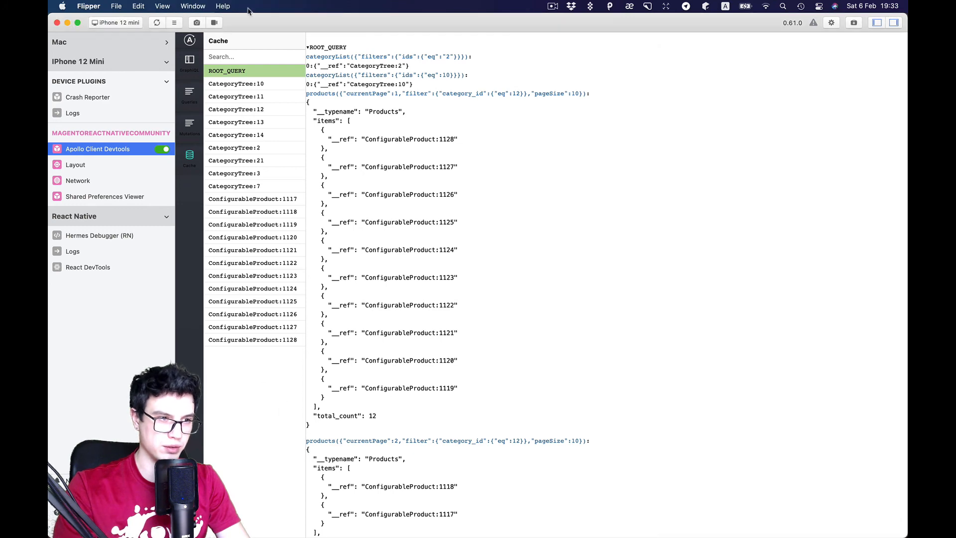
pyautogui.click(237, 121)
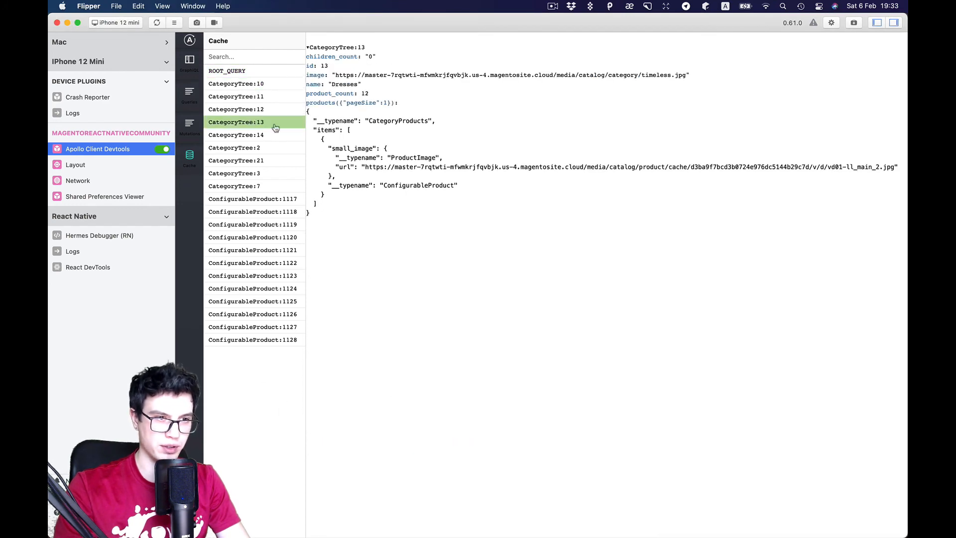
pyautogui.click(252, 287)
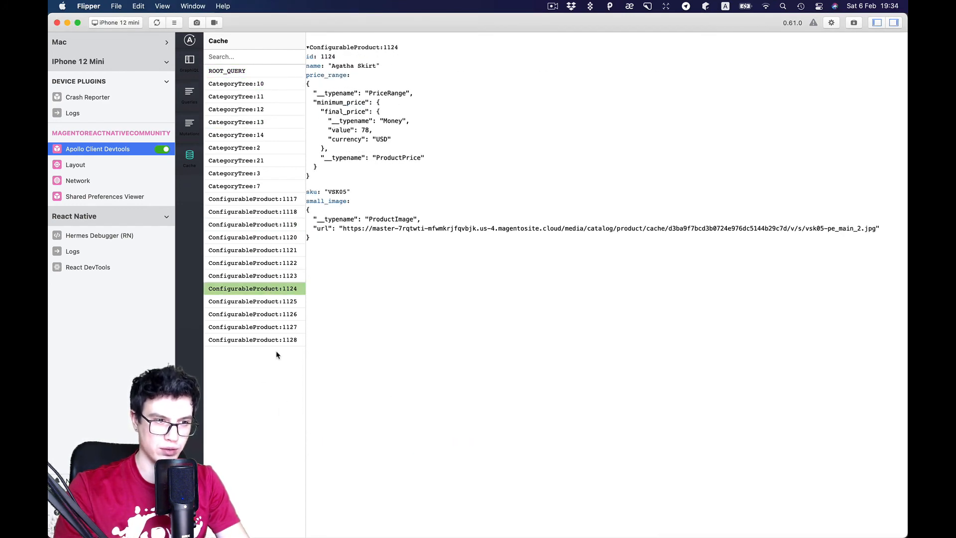
pyautogui.click(252, 199)
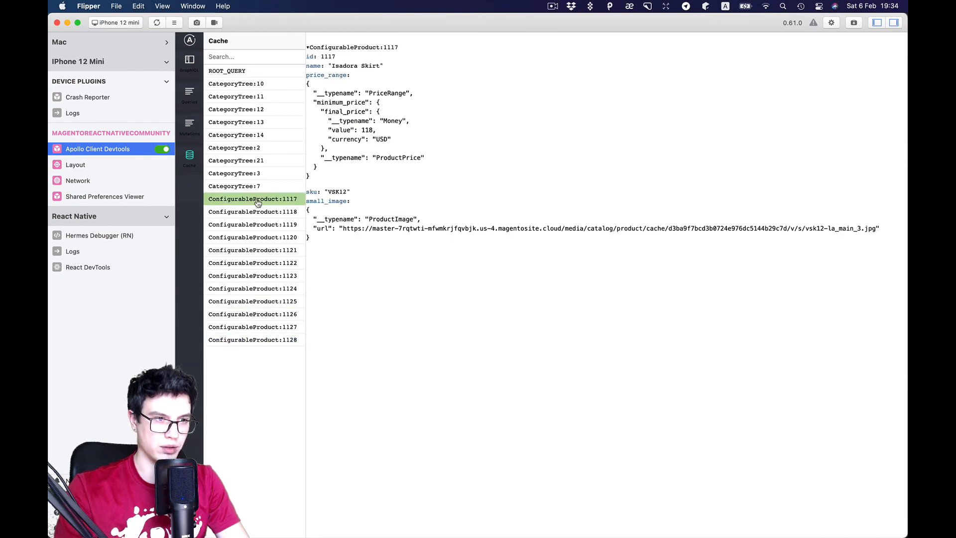
pyautogui.click(236, 122)
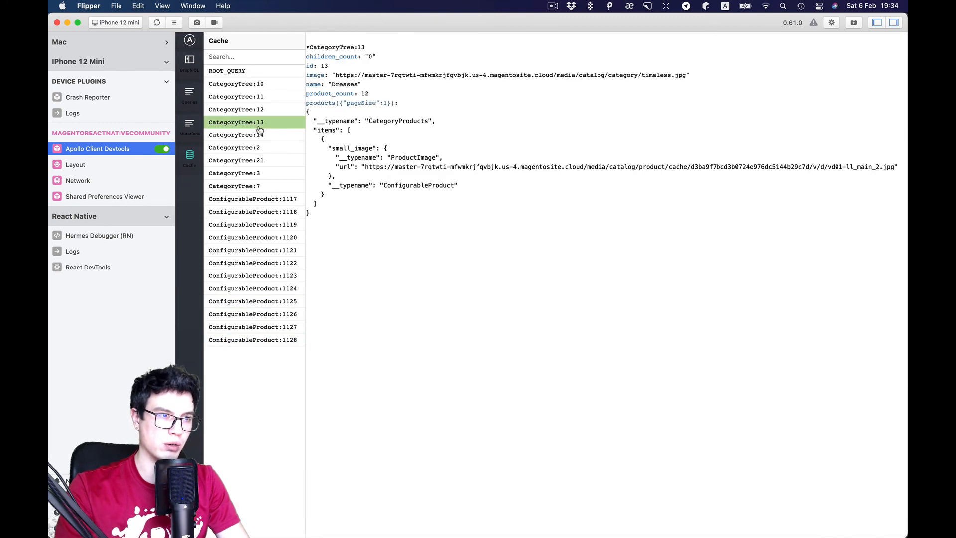